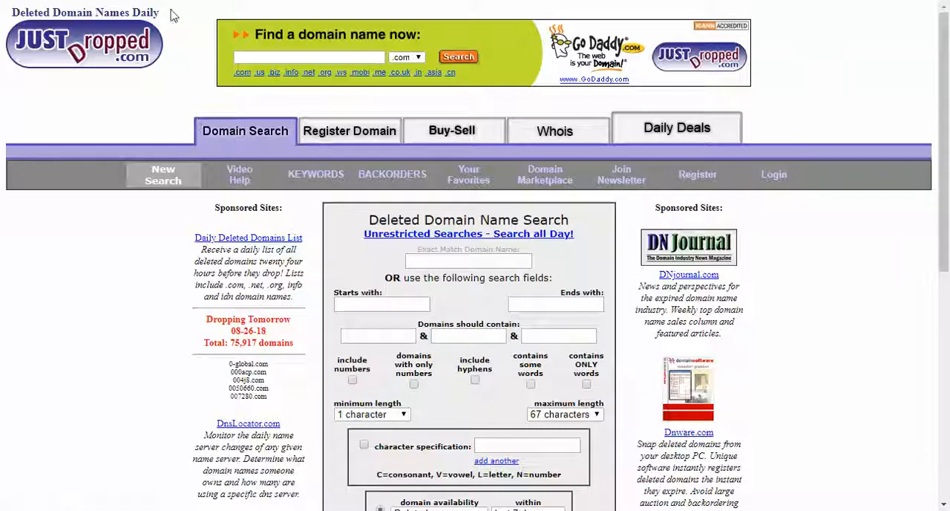
pyautogui.moveTo(178, 266)
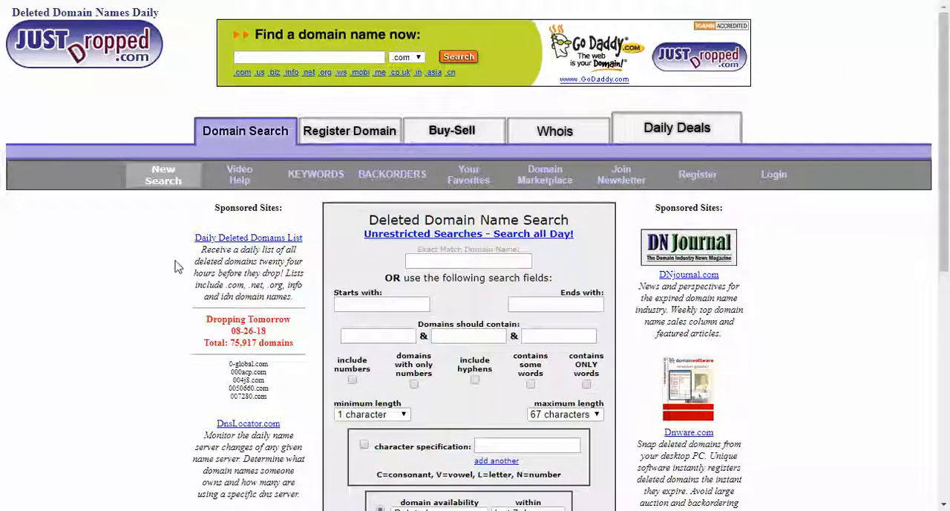
# - Scroll down the JustDropped home page toward the daily deleted .com domains list link
pyautogui.scroll(-3)
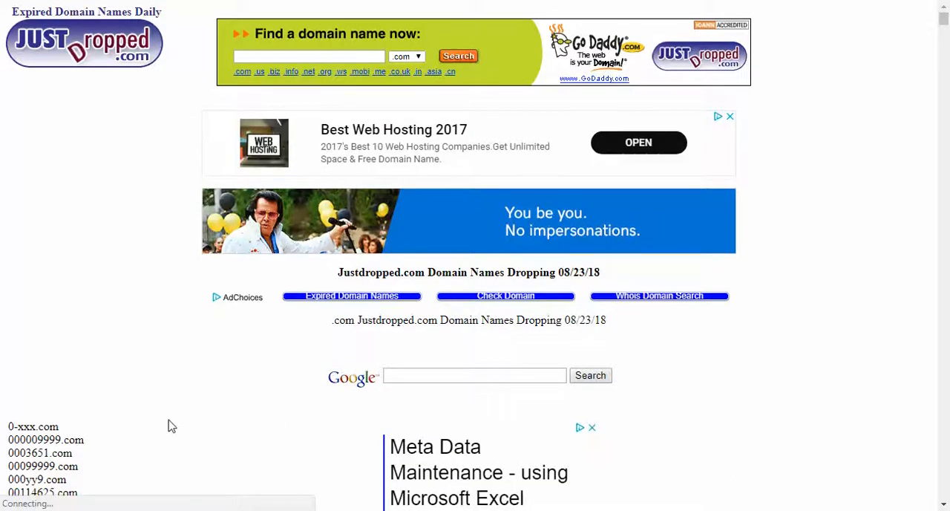
pyautogui.scroll(-3)
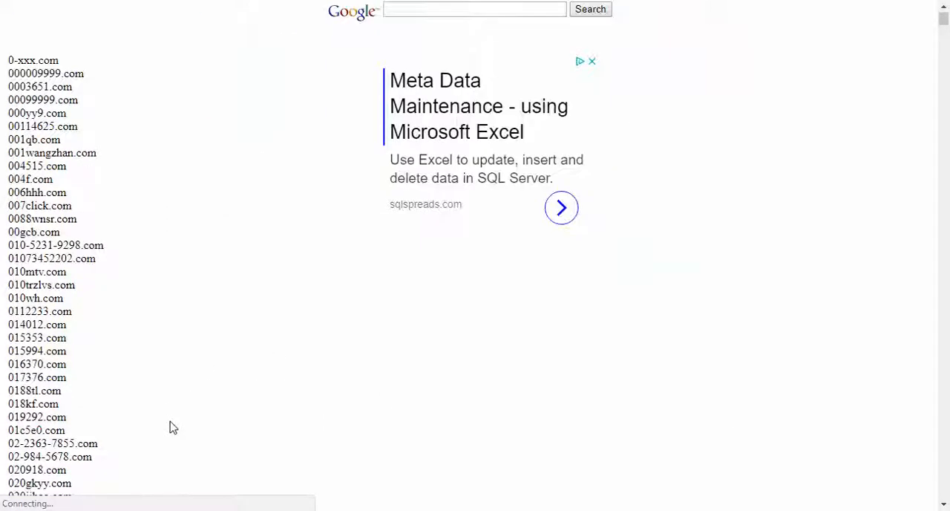
pyautogui.scroll(-3)
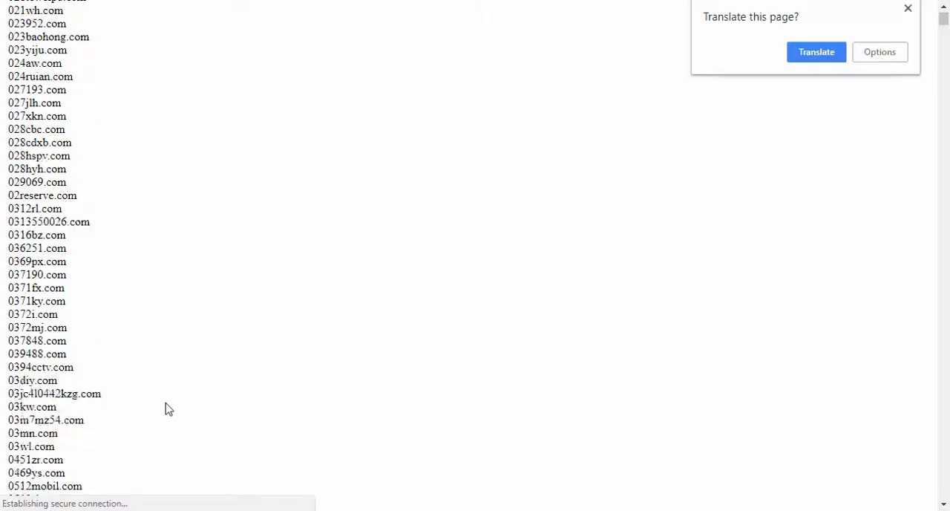
pyautogui.scroll(-3)
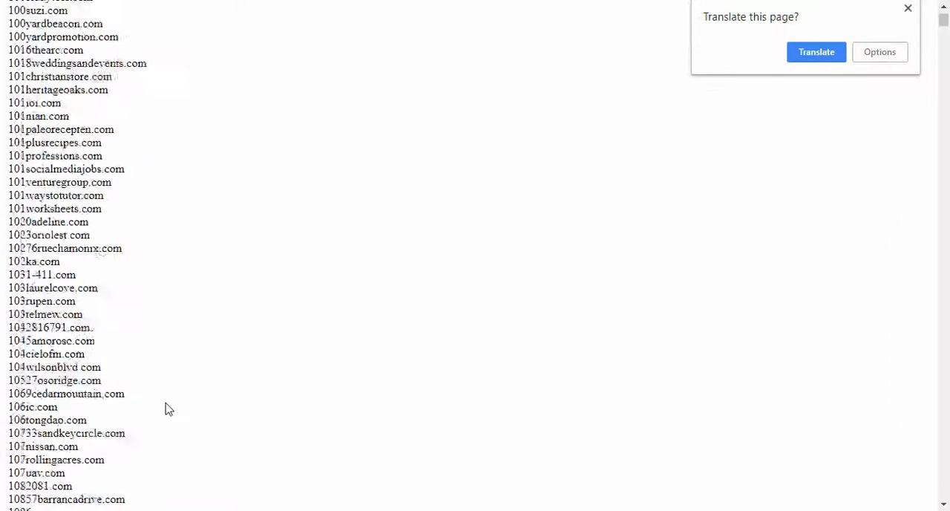
pyautogui.scroll(-3)
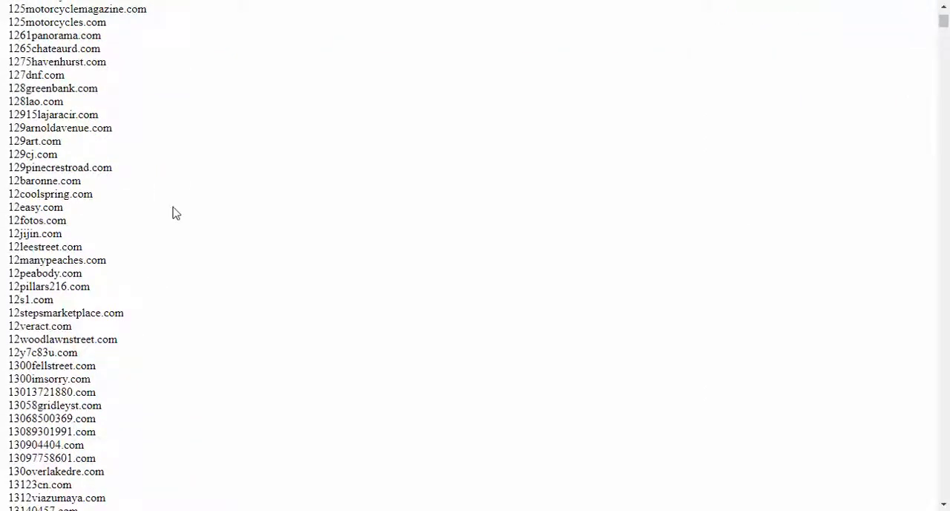
# - Find 'dentist' in the 08/23/18 dropped list and step through matches to dentistwhotakesworkerscomp.com
pyautogui.write('dentist')
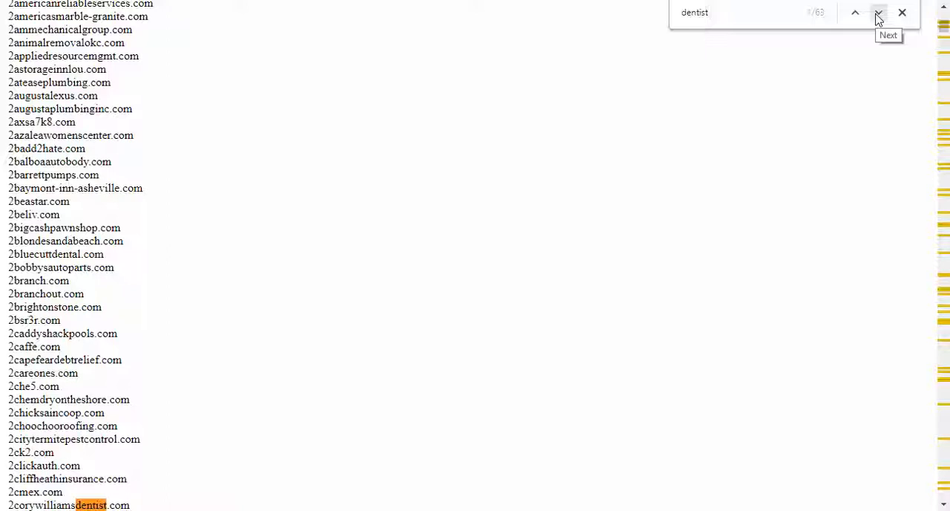
pyautogui.click(877, 12)
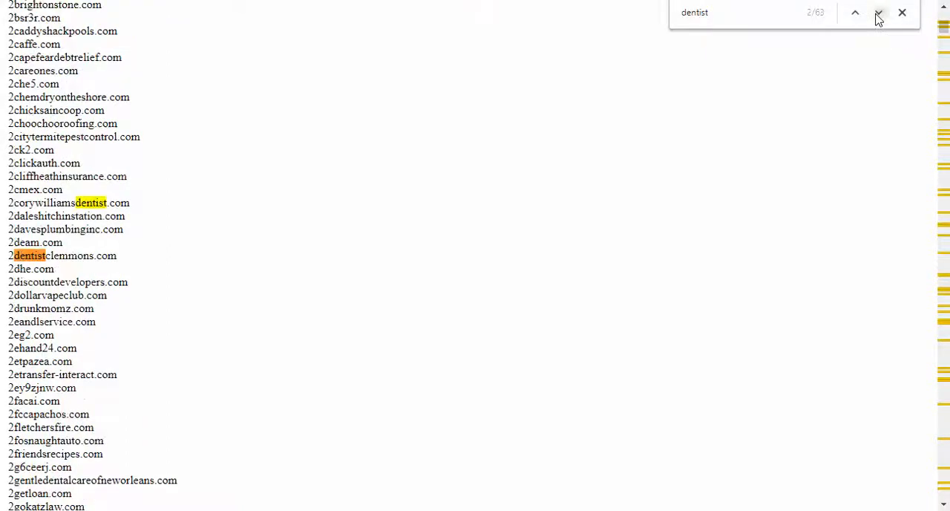
pyautogui.click(855, 12)
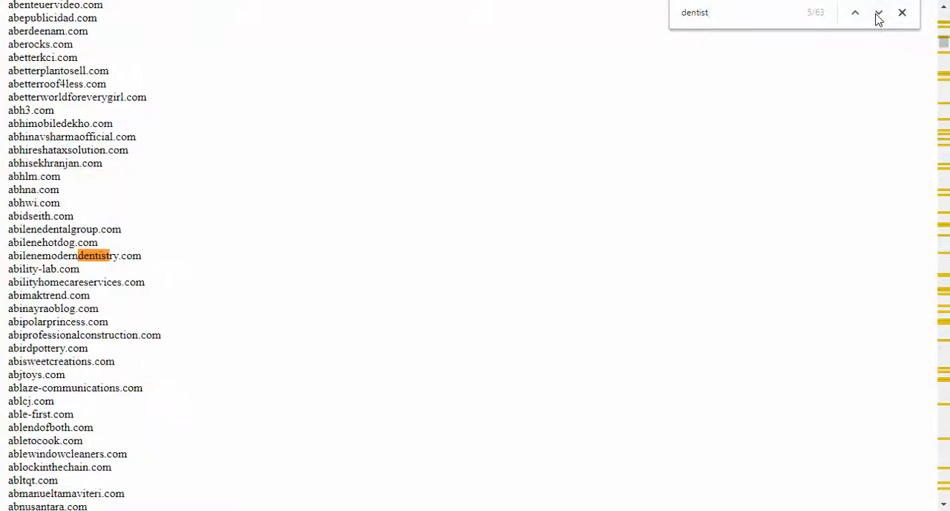
pyautogui.click(877, 12)
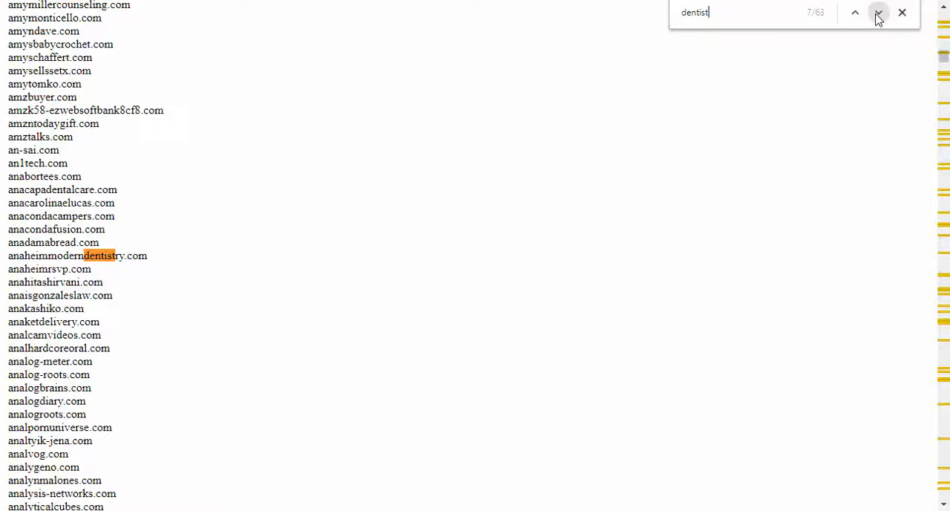
pyautogui.click(878, 11)
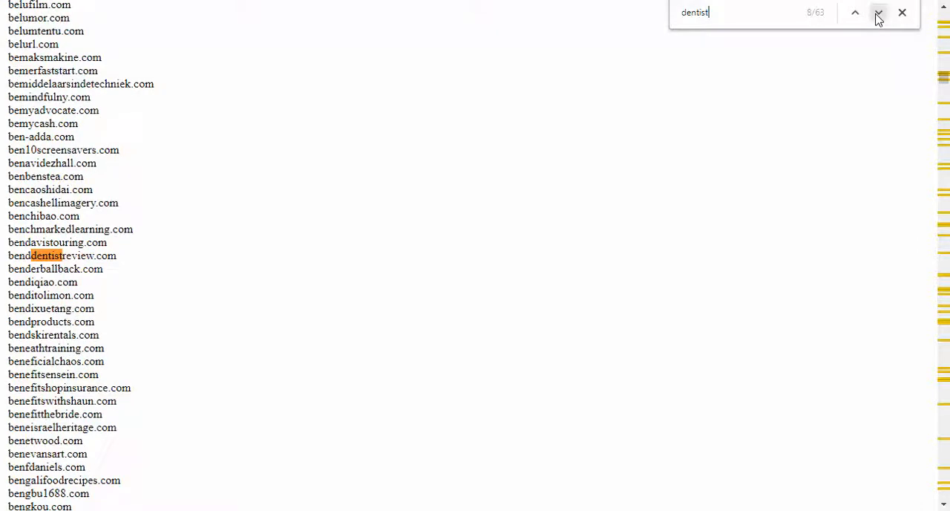
pyautogui.click(878, 12)
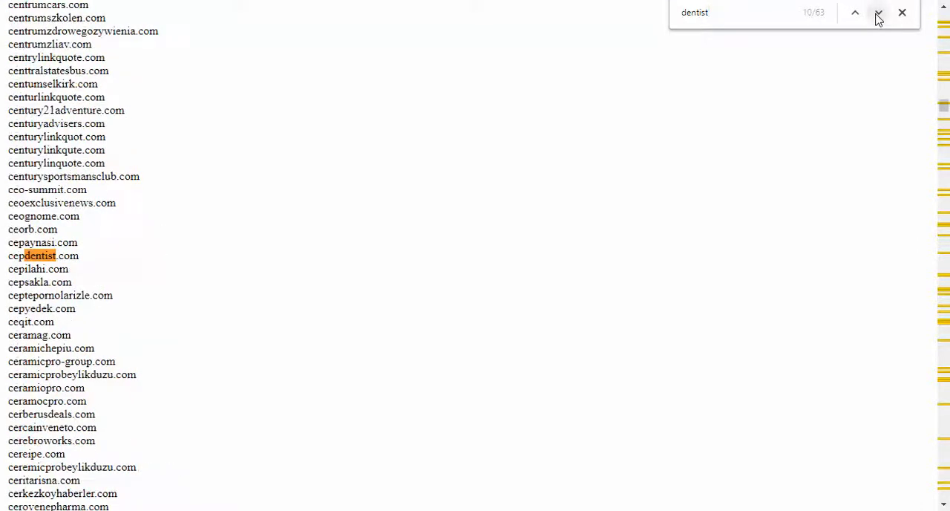
pyautogui.click(877, 11)
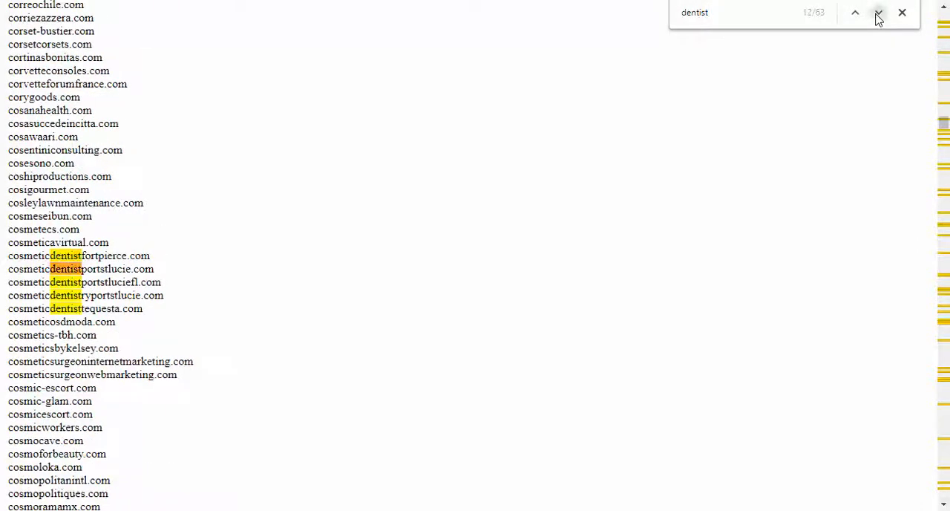
pyautogui.click(876, 12)
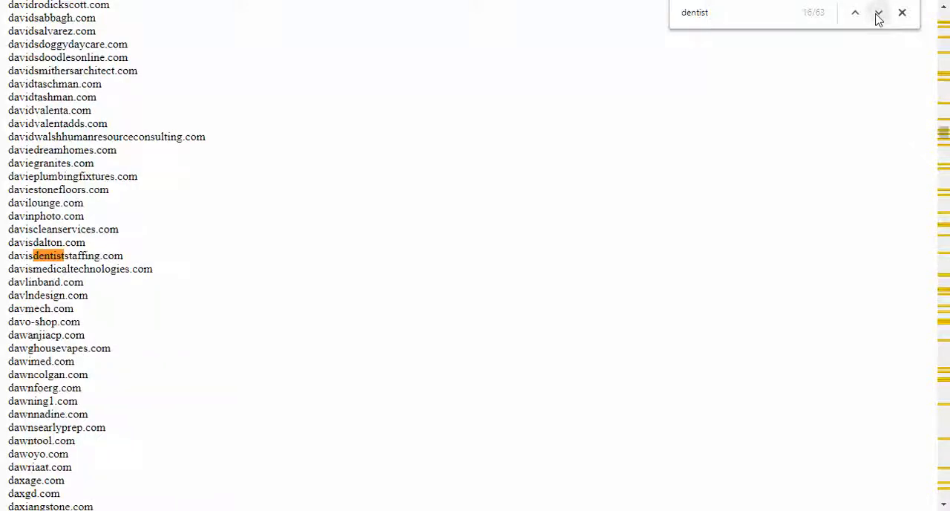
pyautogui.click(877, 12)
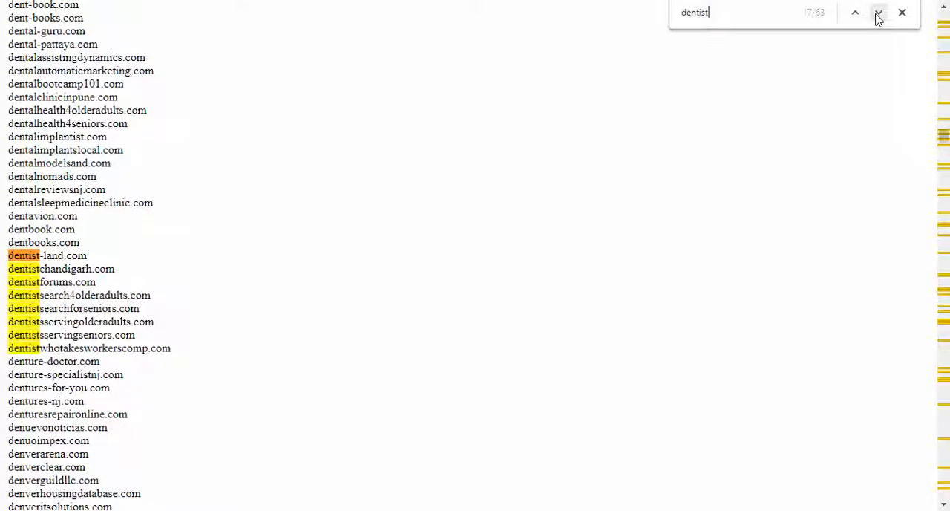
pyautogui.click(877, 12)
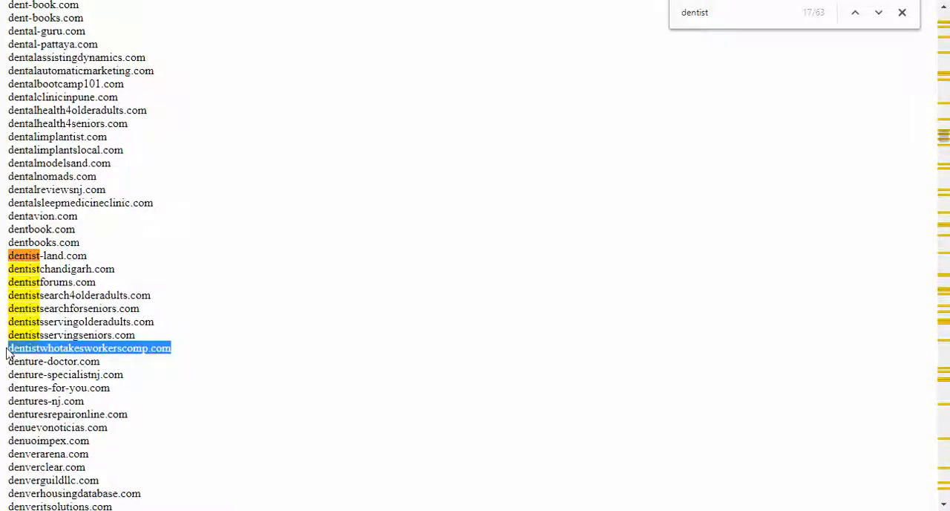
pyautogui.moveTo(323, 284)
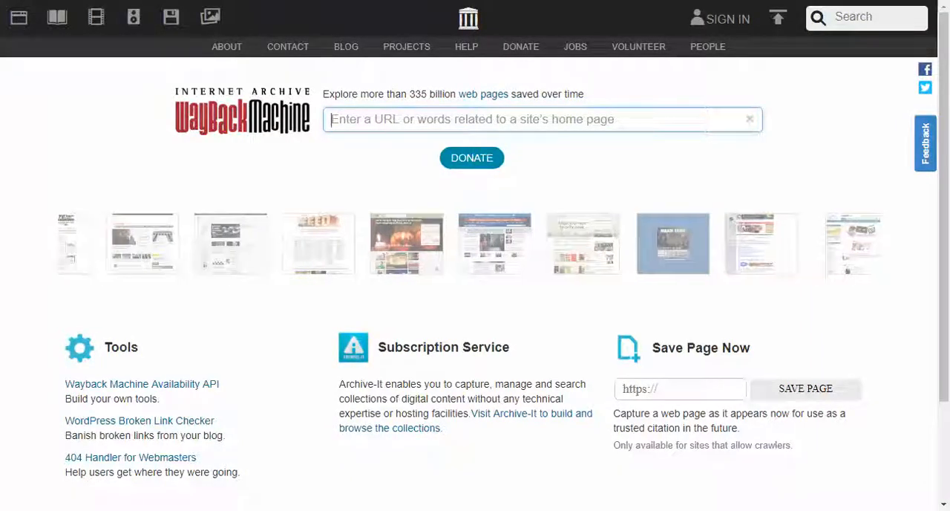
# - Enter dentistwhotakesworkerscomp.com in the Wayback Machine URL search box
pyautogui.click(472, 118)
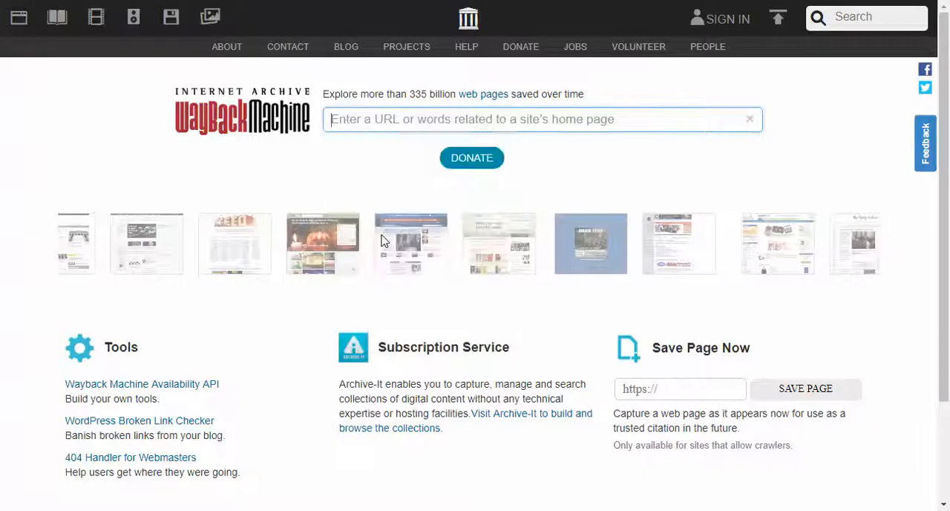
pyautogui.write('dentistwhotakesworkerscomp.com')
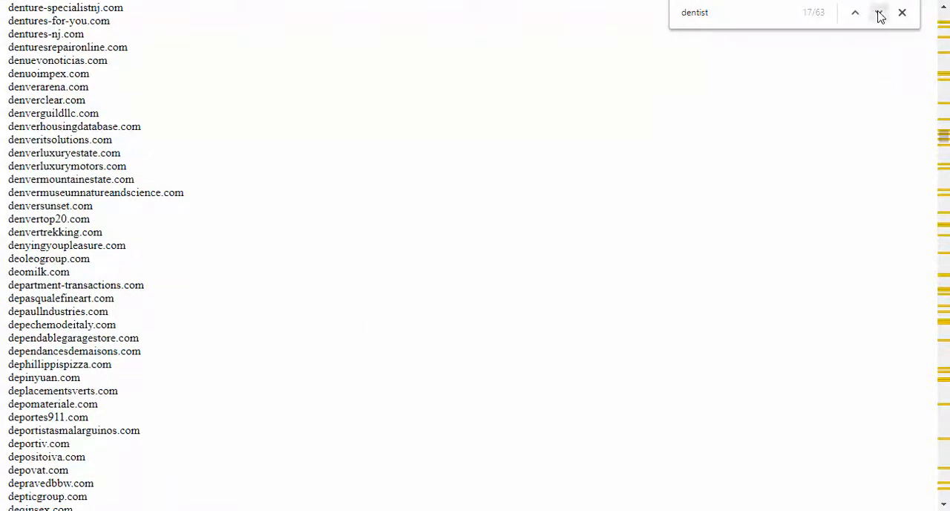
# - Advance to the next 'dentist' match in the JustDropped list
pyautogui.click(879, 12)
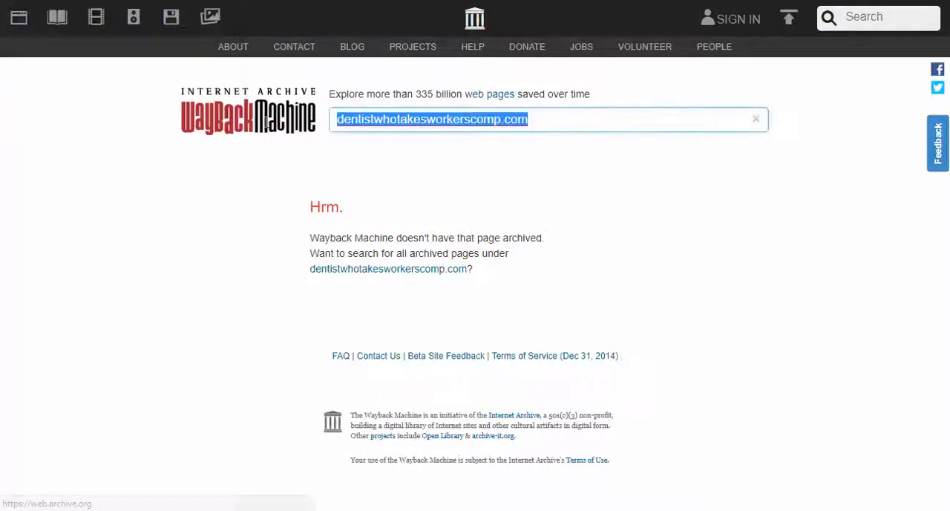
# - Search the Wayback Machine for discoveradentist.com to see its capture history
pyautogui.write('discoveradentist.com')
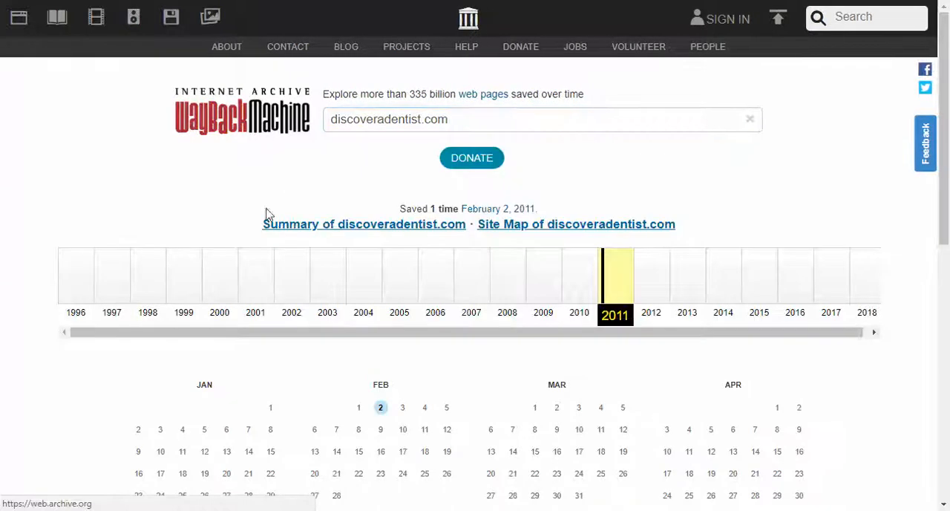
pyautogui.moveTo(623, 304)
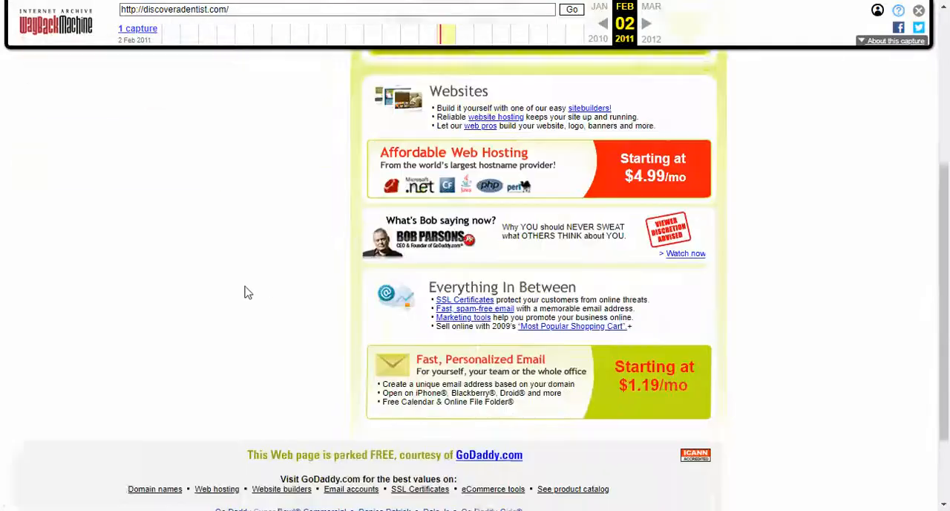
# - Scroll through the February 2, 2011 capture of discoveradentist.com, a GoDaddy parked page
pyautogui.scroll(3)
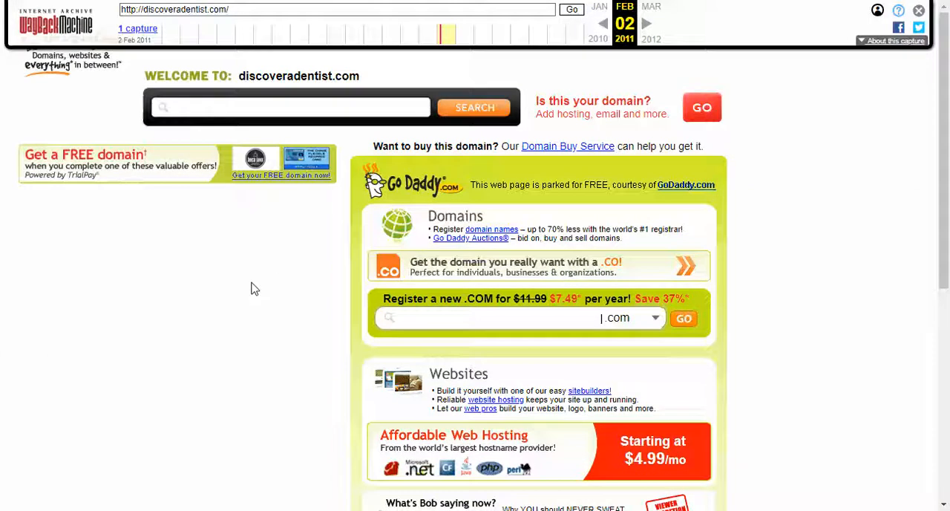
pyautogui.moveTo(194, 326)
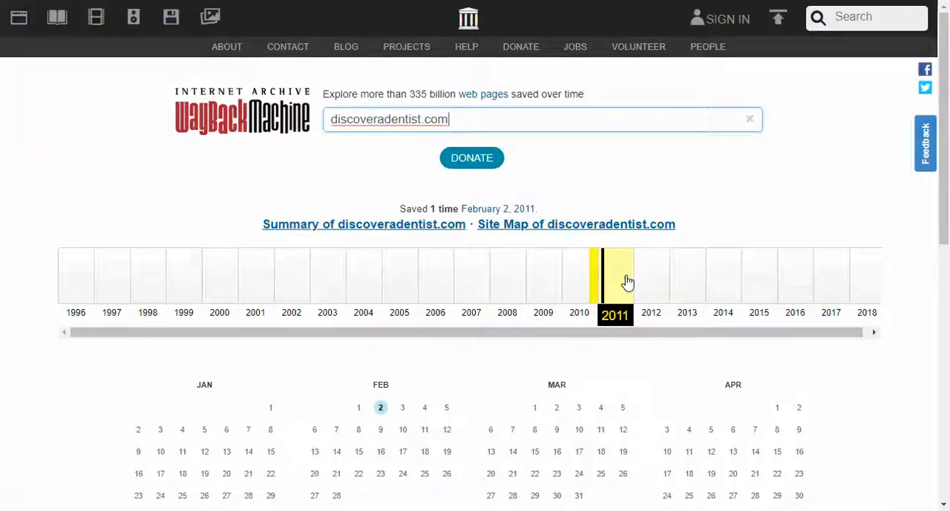
pyautogui.moveTo(614, 255)
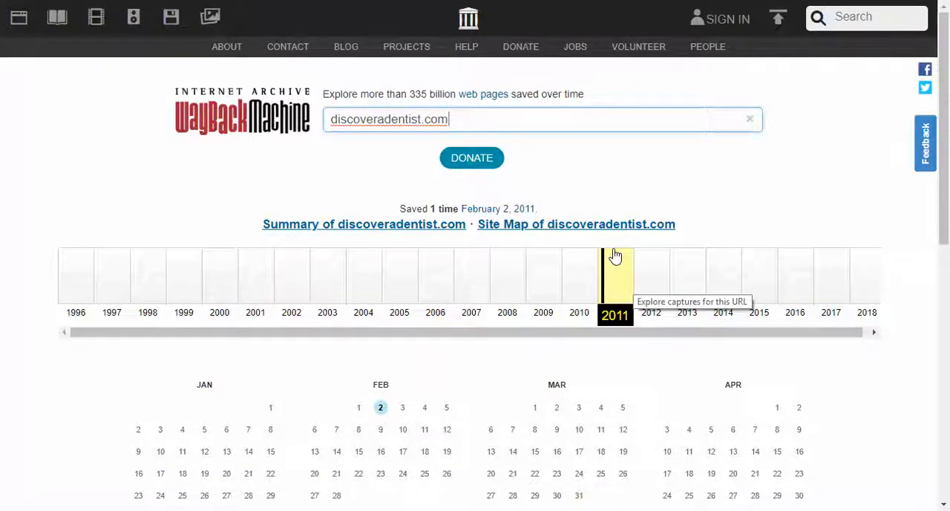
pyautogui.moveTo(705, 242)
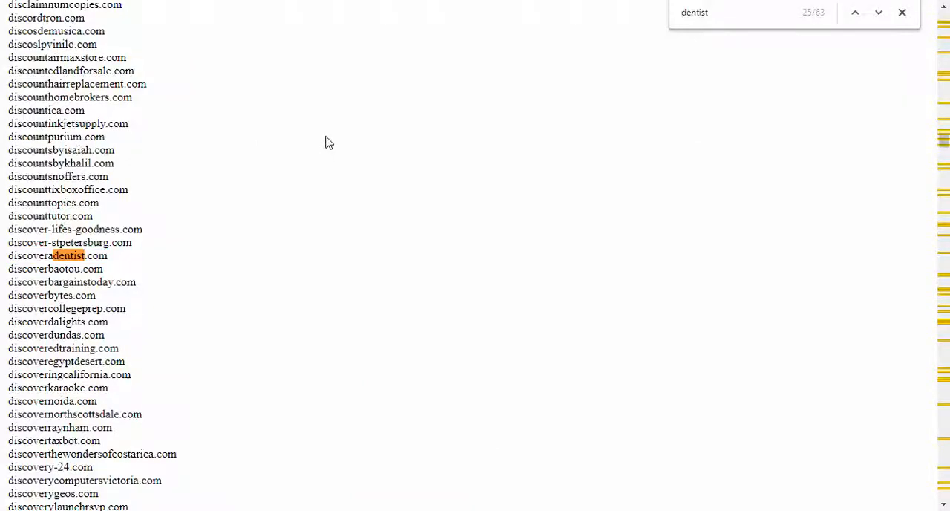
# - Scroll the dropped list down past the discoveradentist.com match toward dishwasherdiaries.com
pyautogui.scroll(-3)
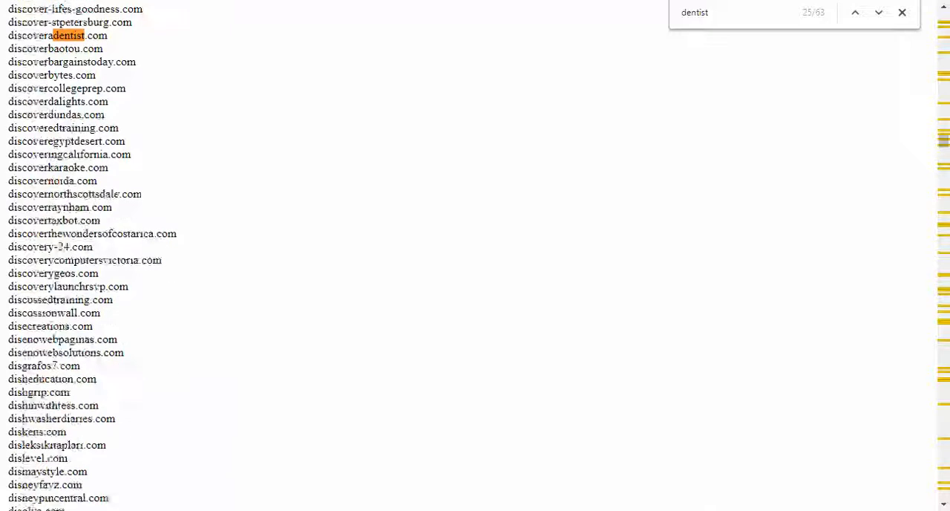